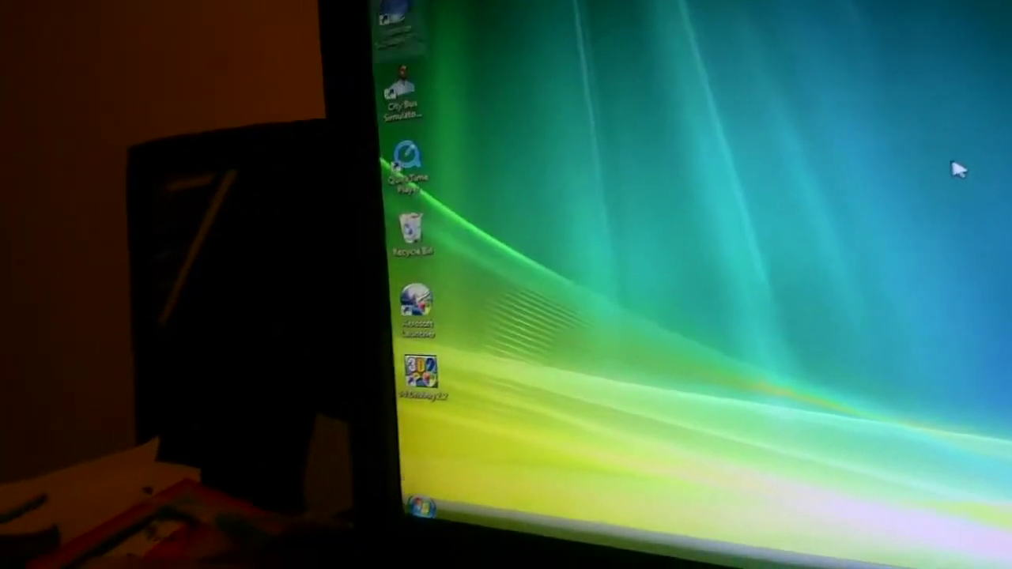
Step: Open the Computer folder in Windows Explorer from the Start menu's right column
left_click(426, 506)
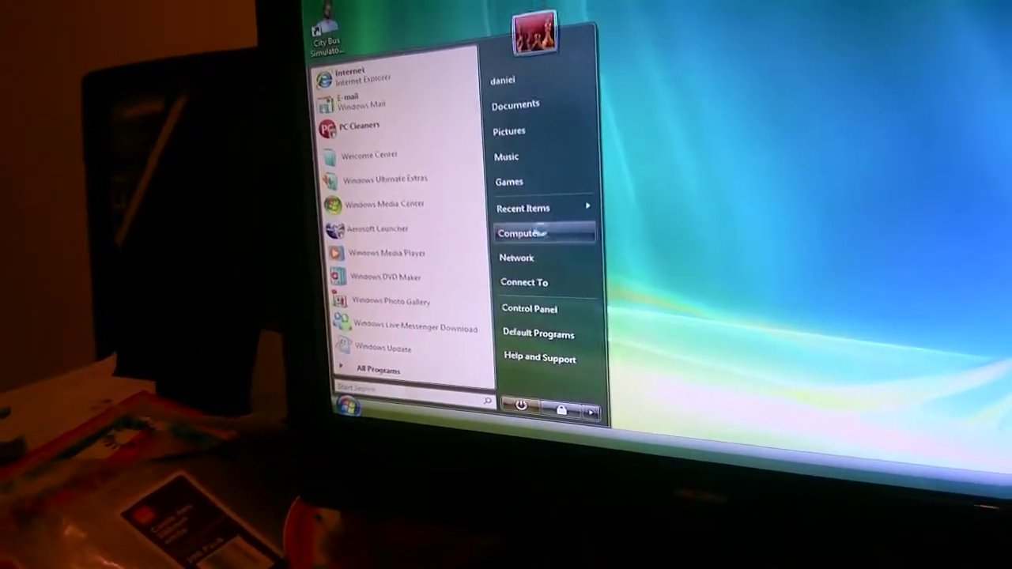
left_click(524, 233)
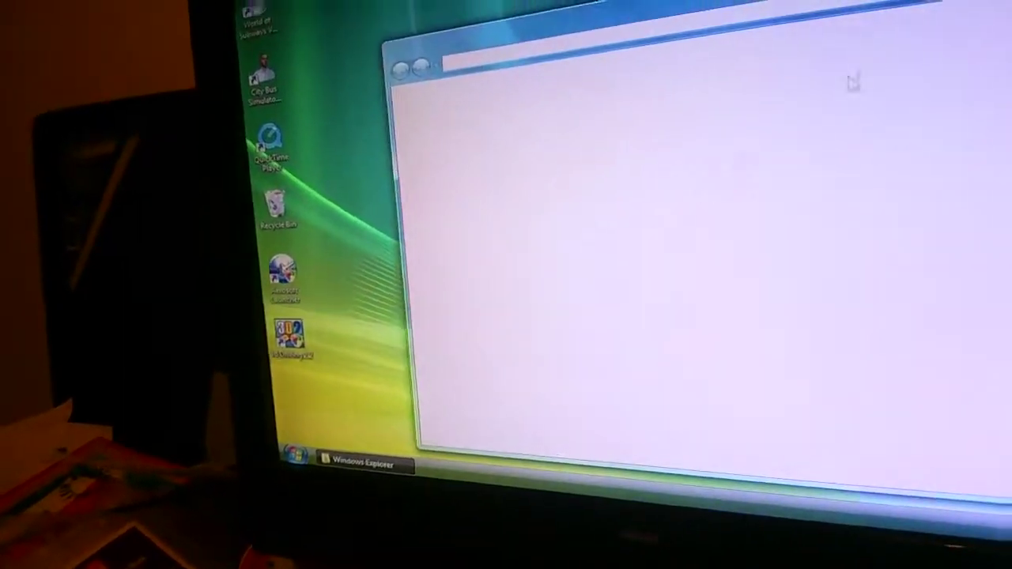